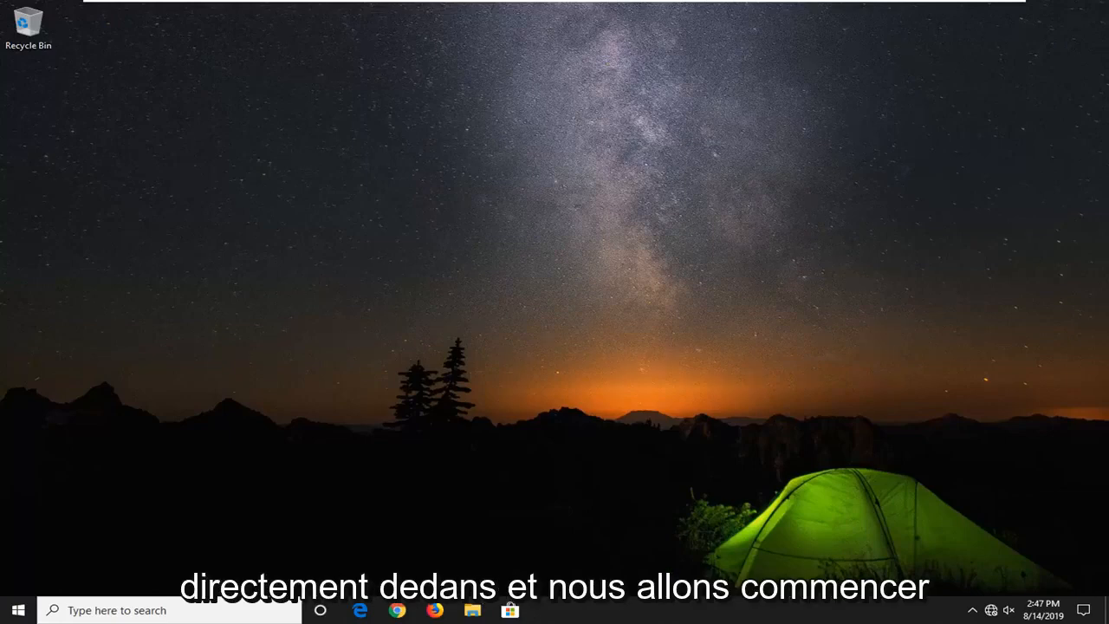
# Step: Launch Control Panel from Start search and view all items as Large icons
pyautogui.click(14, 610)
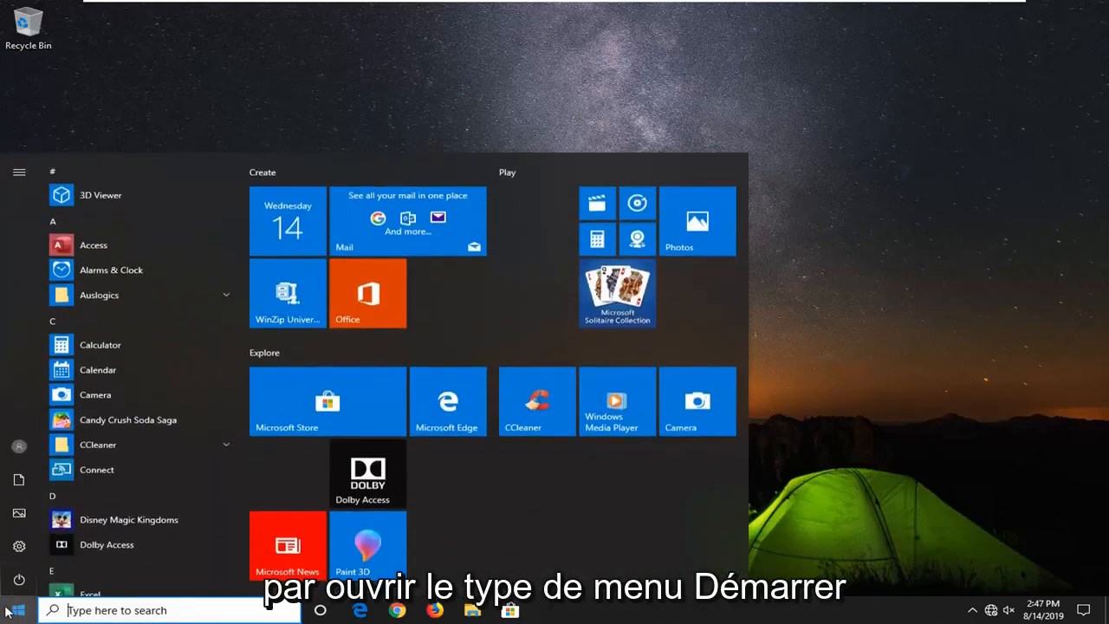
pyautogui.write('control')
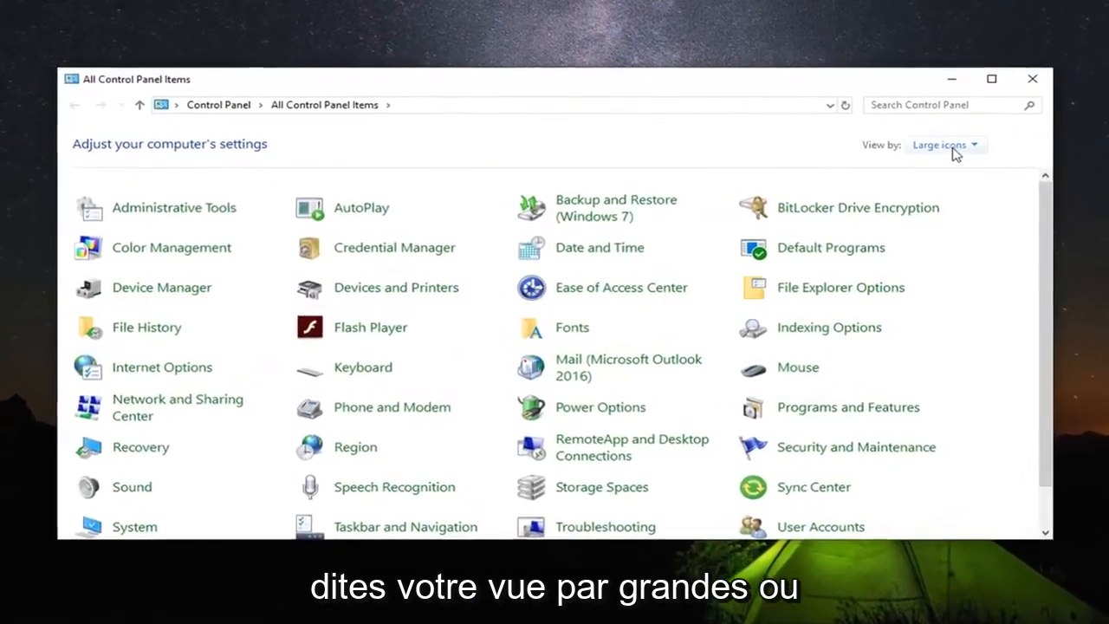
pyautogui.click(946, 144)
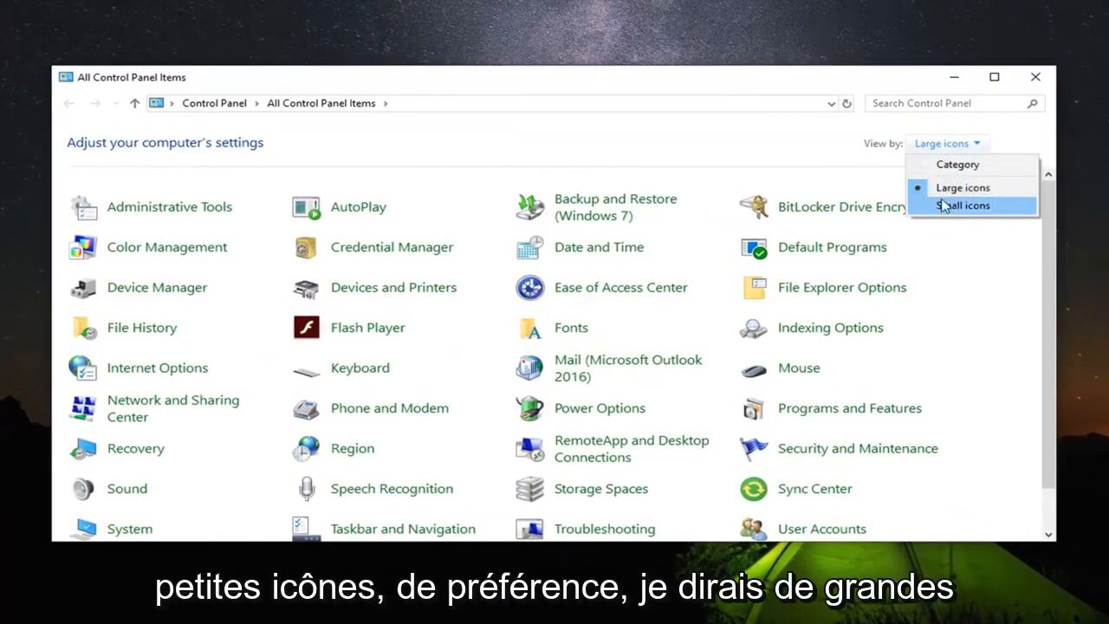
pyautogui.click(962, 187)
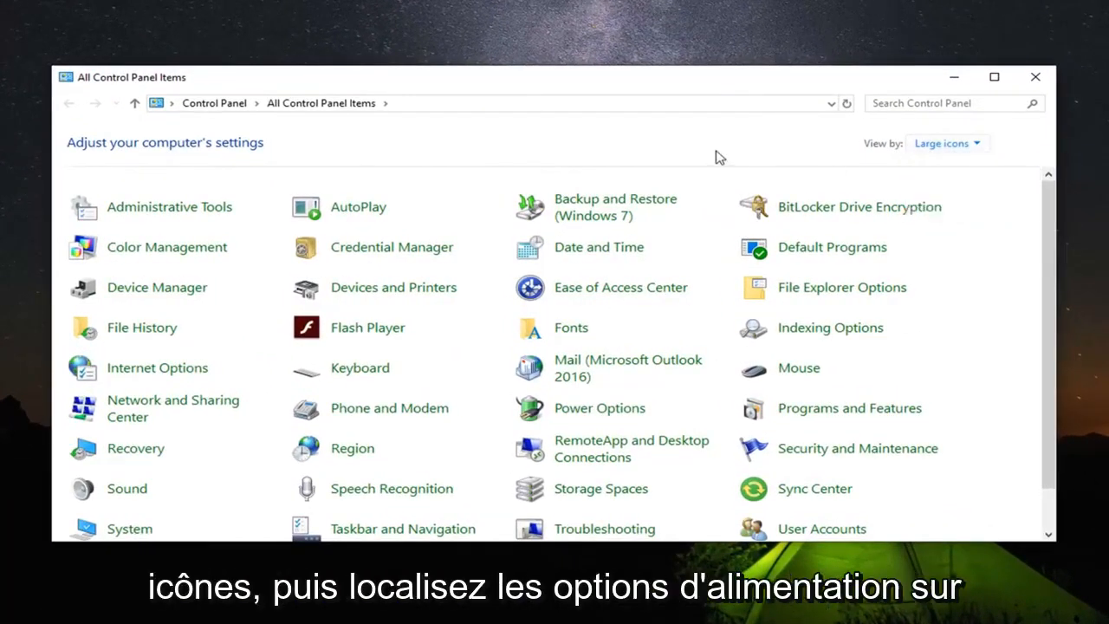
pyautogui.moveTo(599, 409)
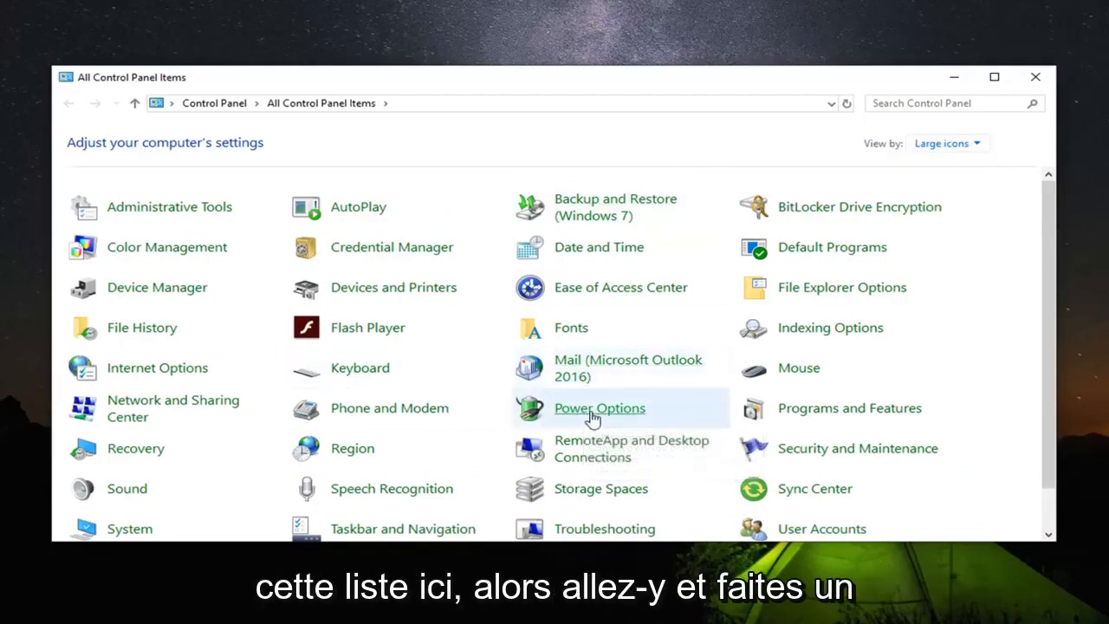
# Step: Go into Power Options and edit the High performance plan's settings
pyautogui.click(600, 410)
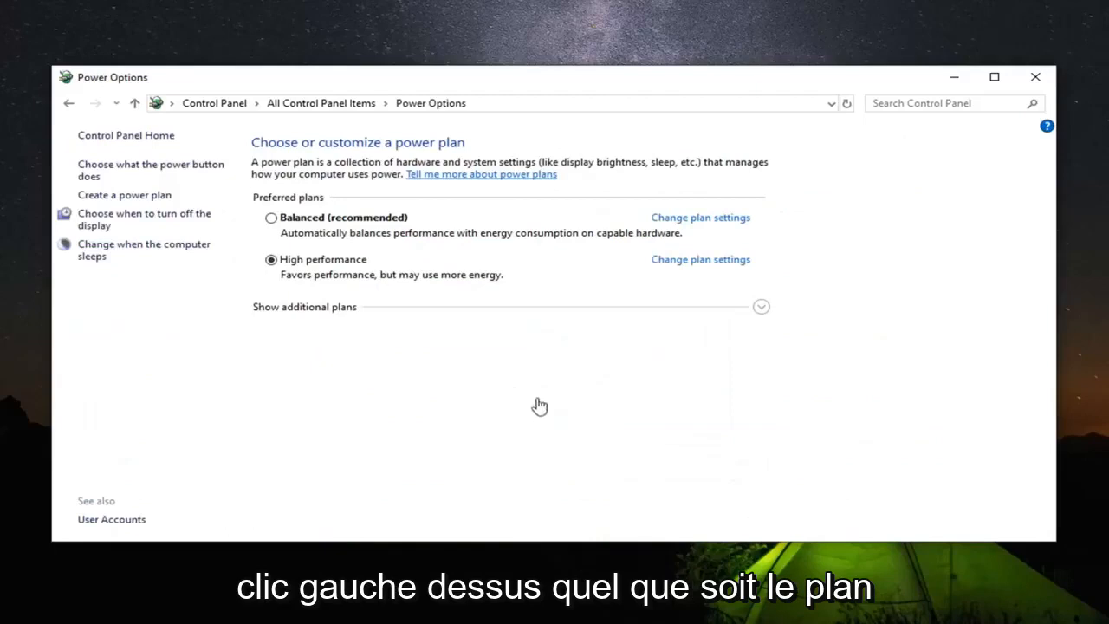
pyautogui.moveTo(336, 276)
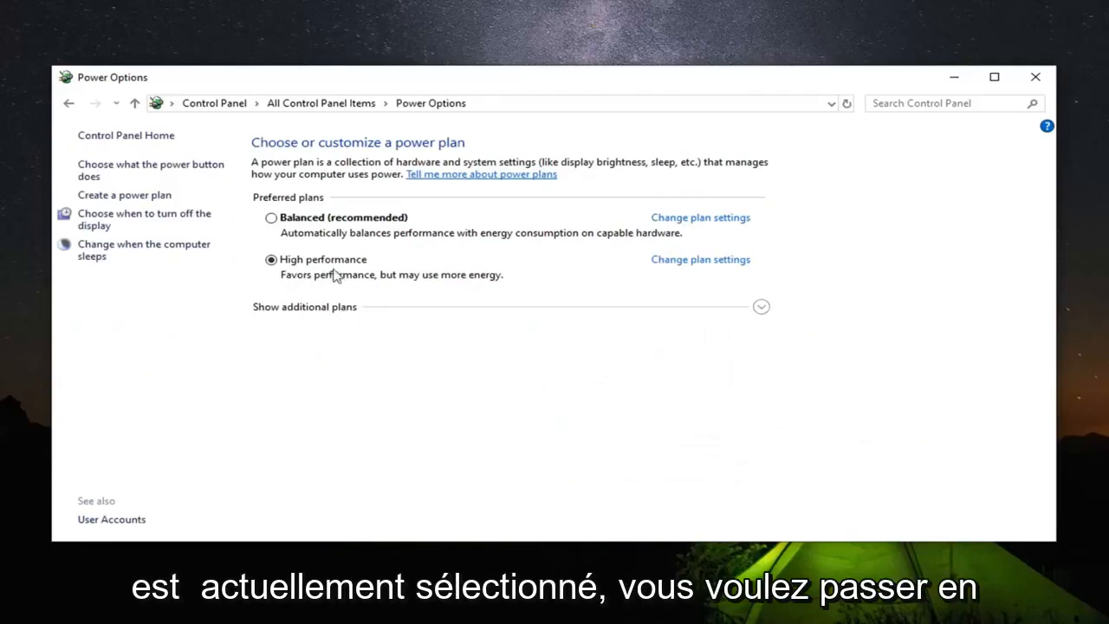
pyautogui.moveTo(700, 260)
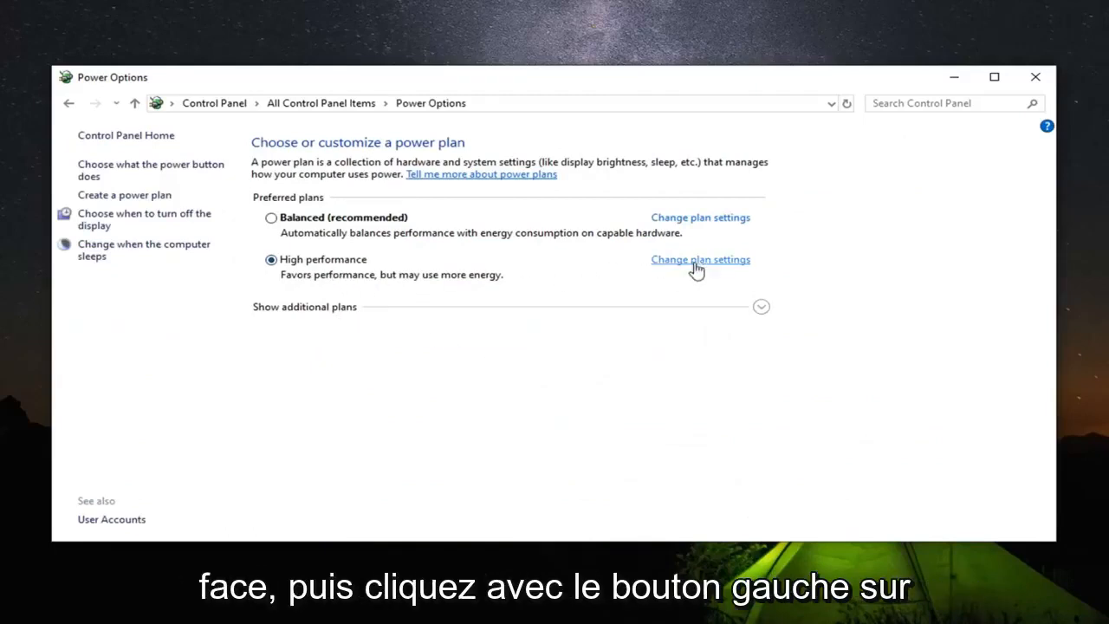
pyautogui.click(700, 260)
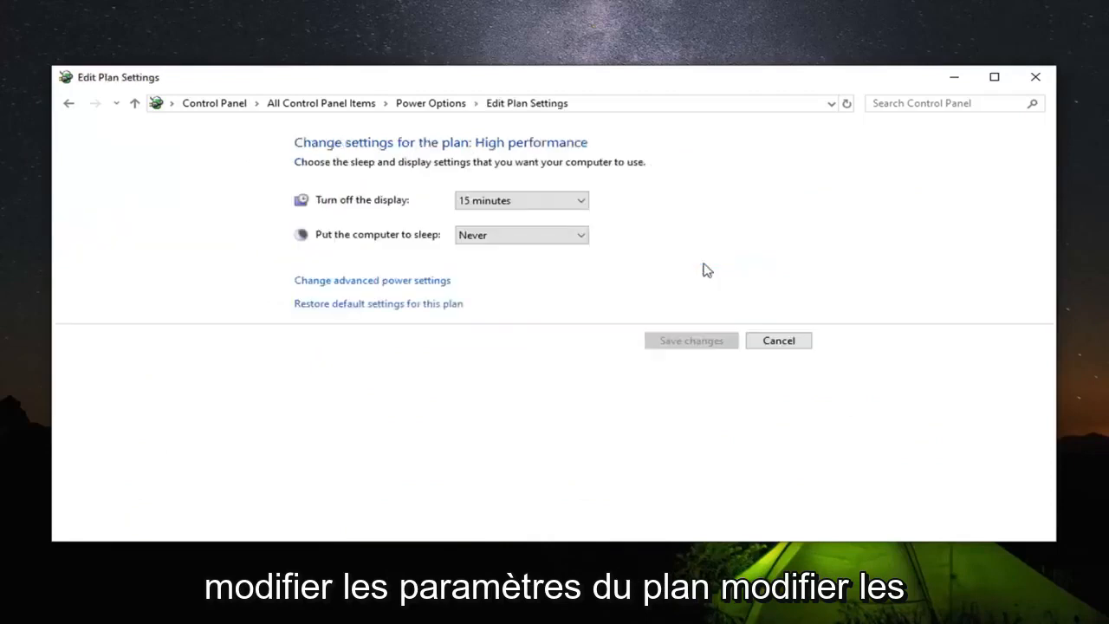
pyautogui.moveTo(444, 288)
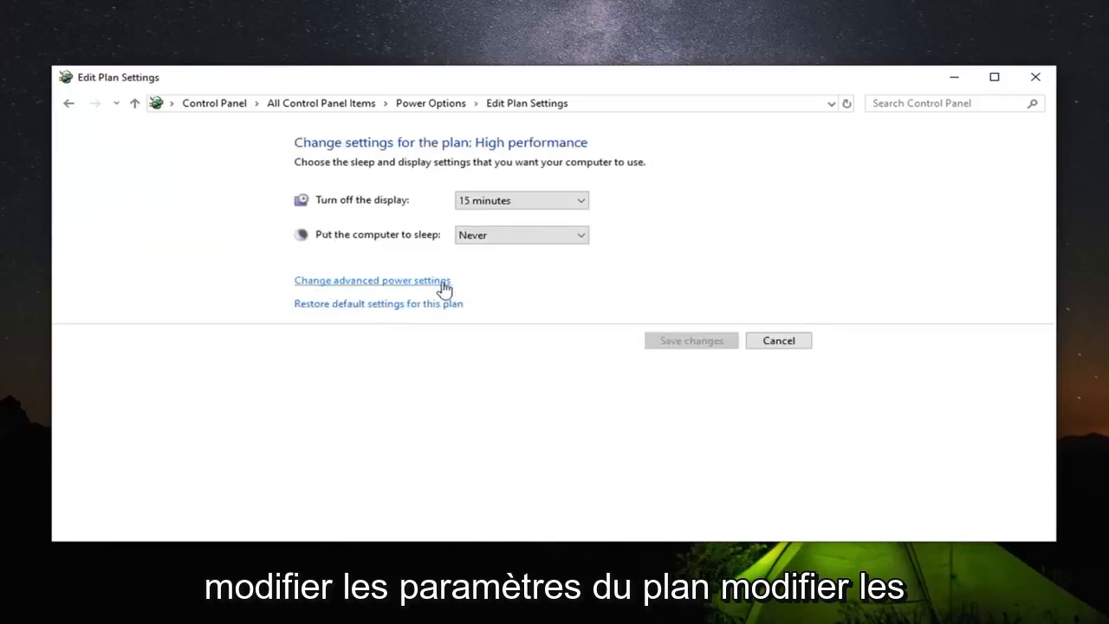
# Step: Reach the Power Saving Mode setting under Wireless Adapter Settings in advanced power settings
pyautogui.click(371, 281)
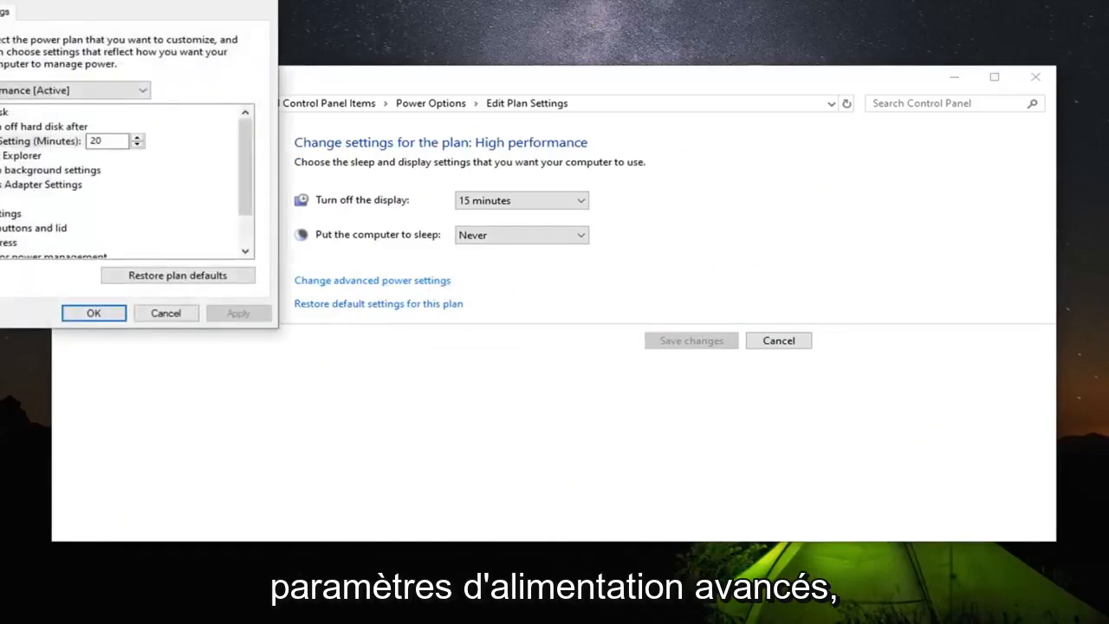
pyautogui.click(371, 281)
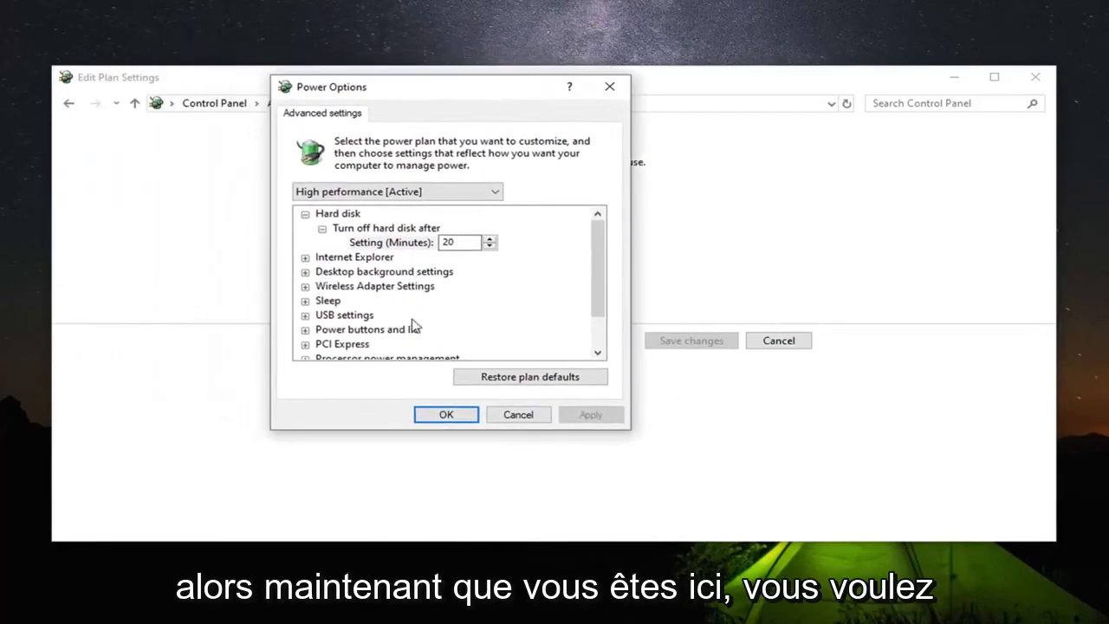
pyautogui.scroll(-3)
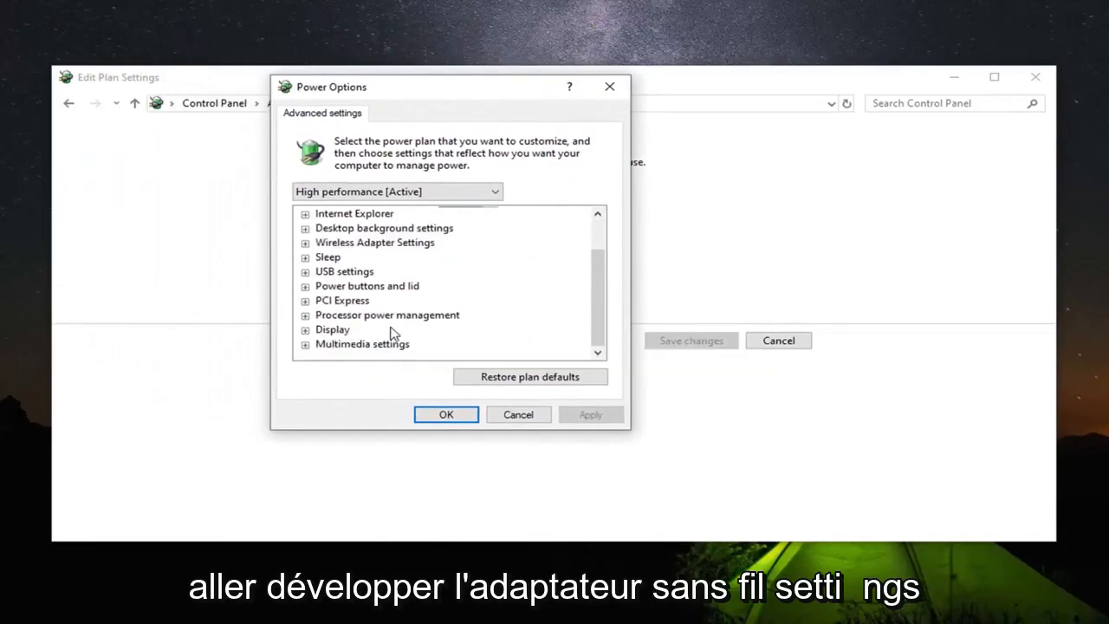
pyautogui.click(305, 243)
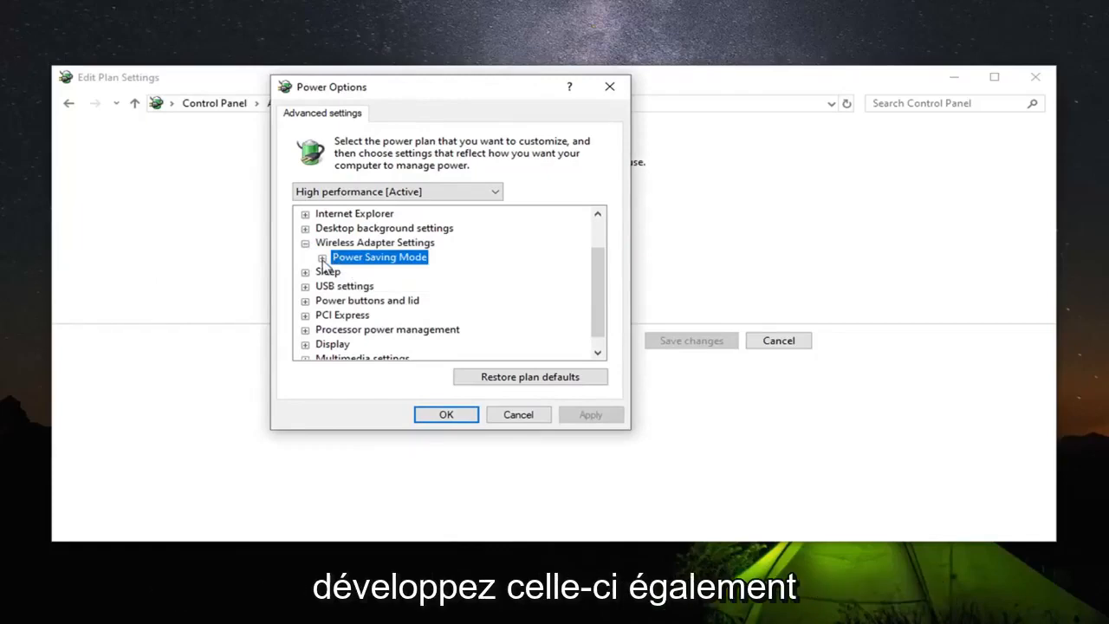
pyautogui.click(322, 257)
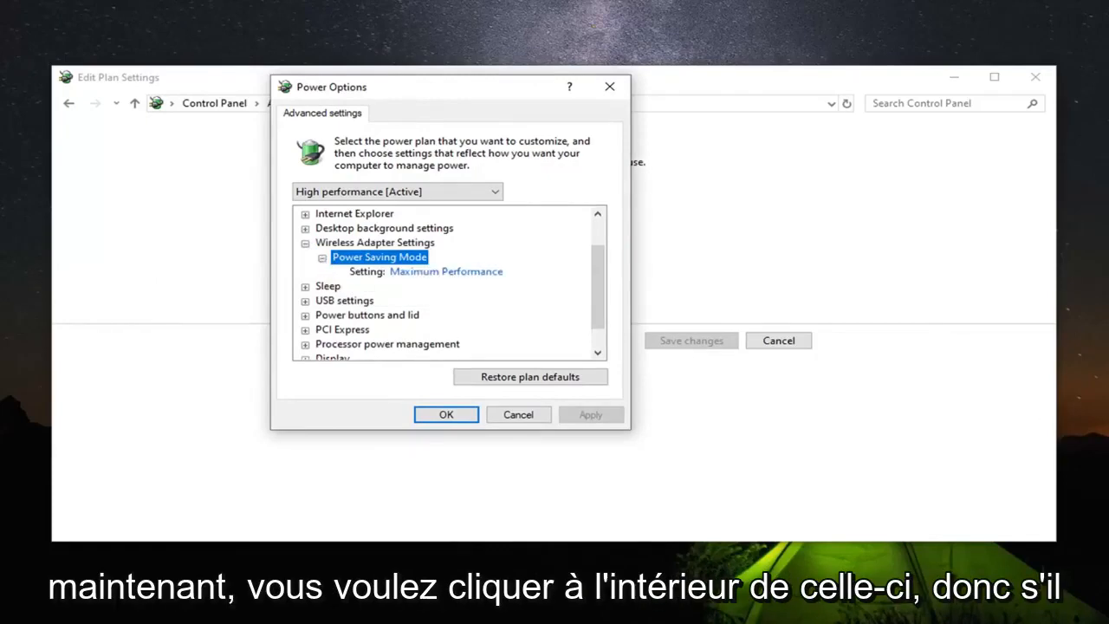
pyautogui.moveTo(430, 284)
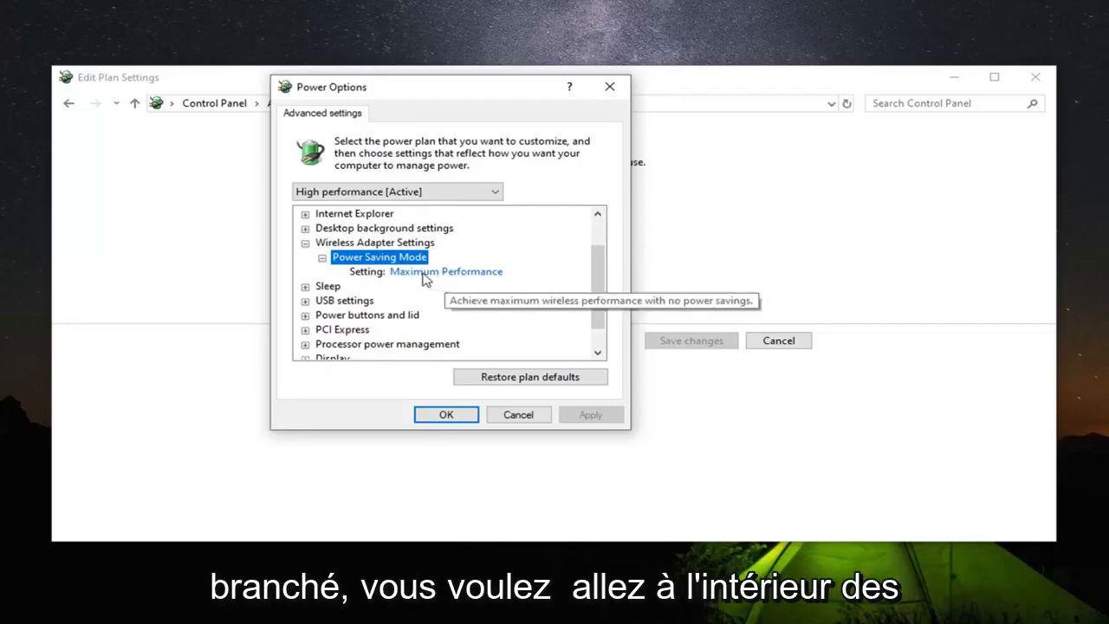
pyautogui.moveTo(447, 271)
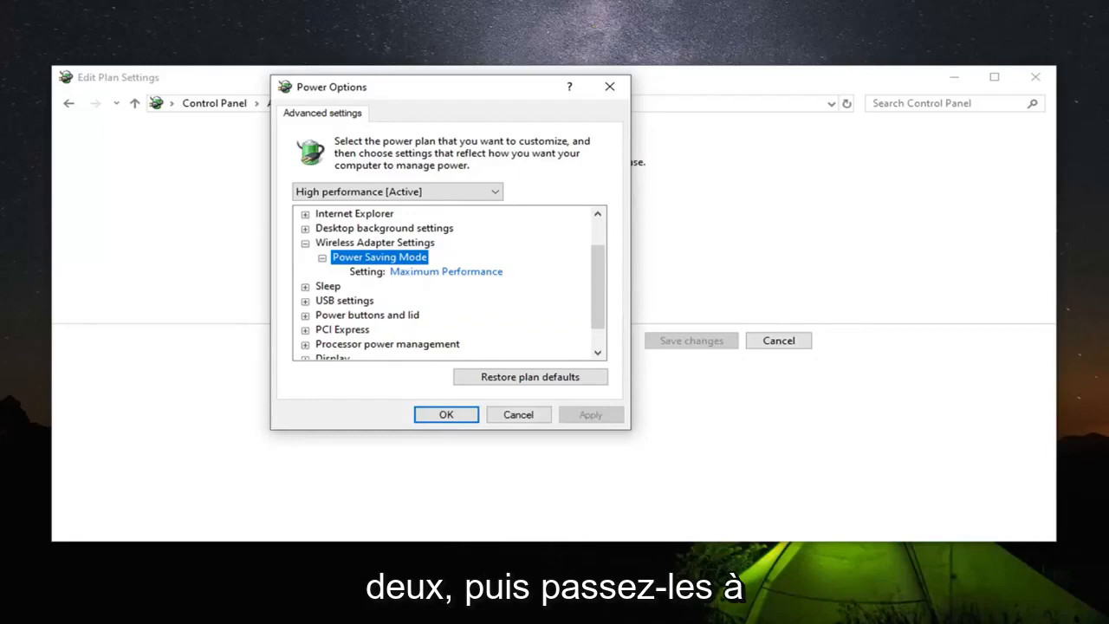
# Step: Choose Maximum Performance as the wireless adapter power saving level
pyautogui.click(448, 270)
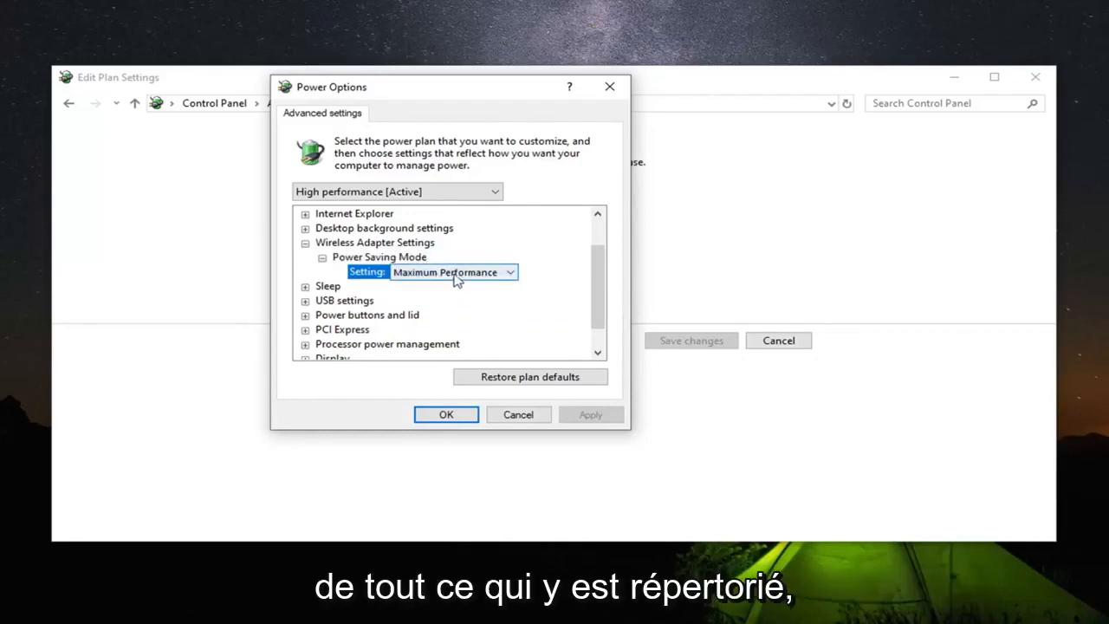
pyautogui.click(509, 271)
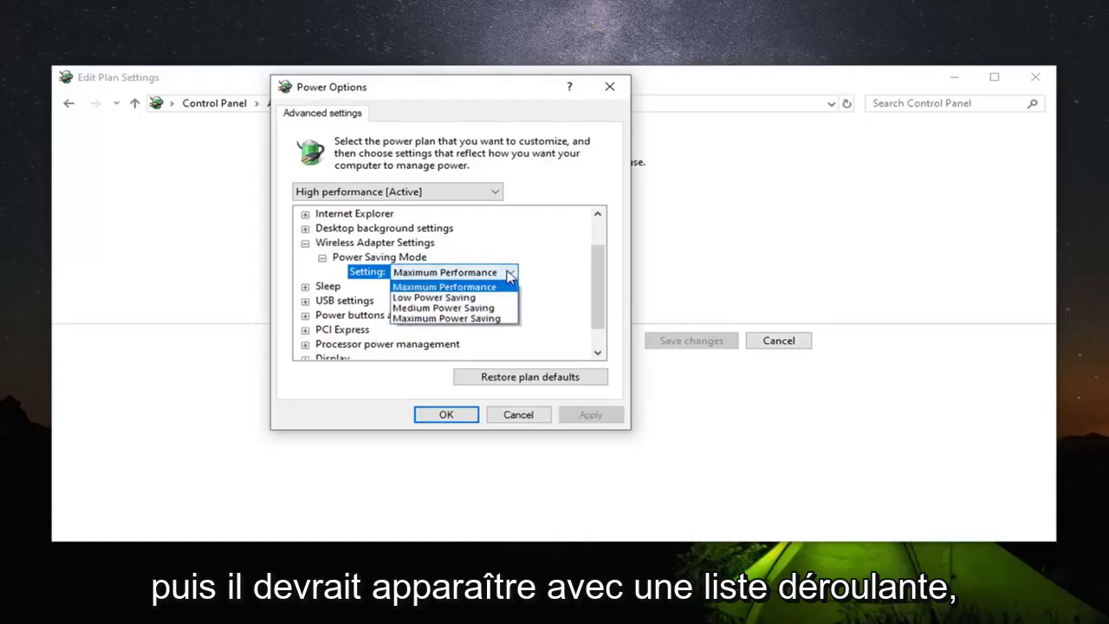
pyautogui.click(444, 286)
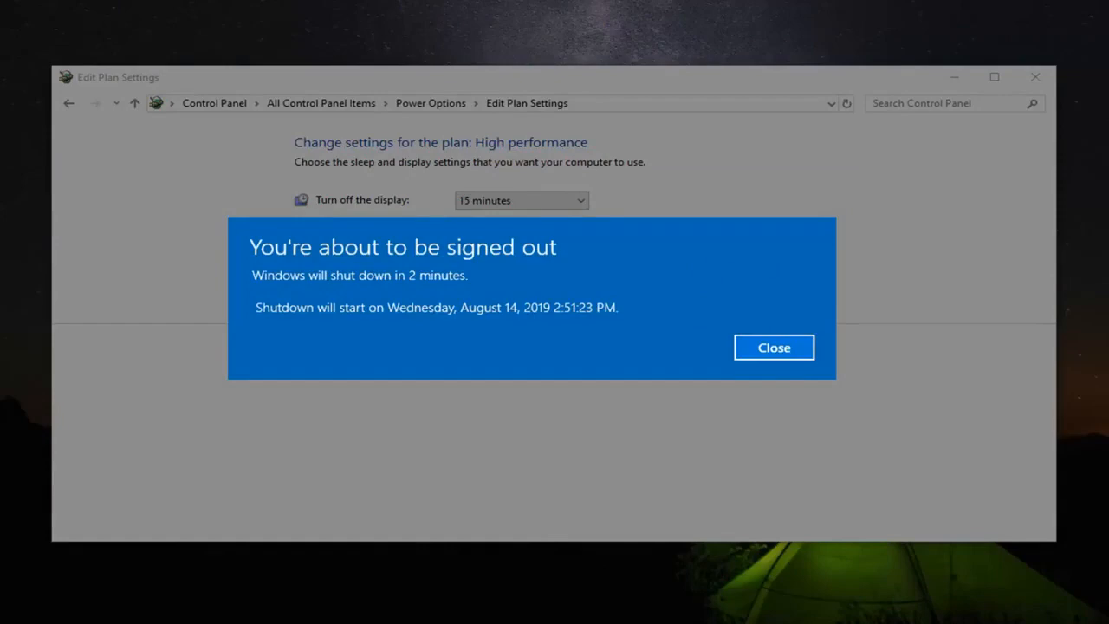
# Step: Dismiss the shutdown warning and launch Device Manager from Start search
pyautogui.click(773, 347)
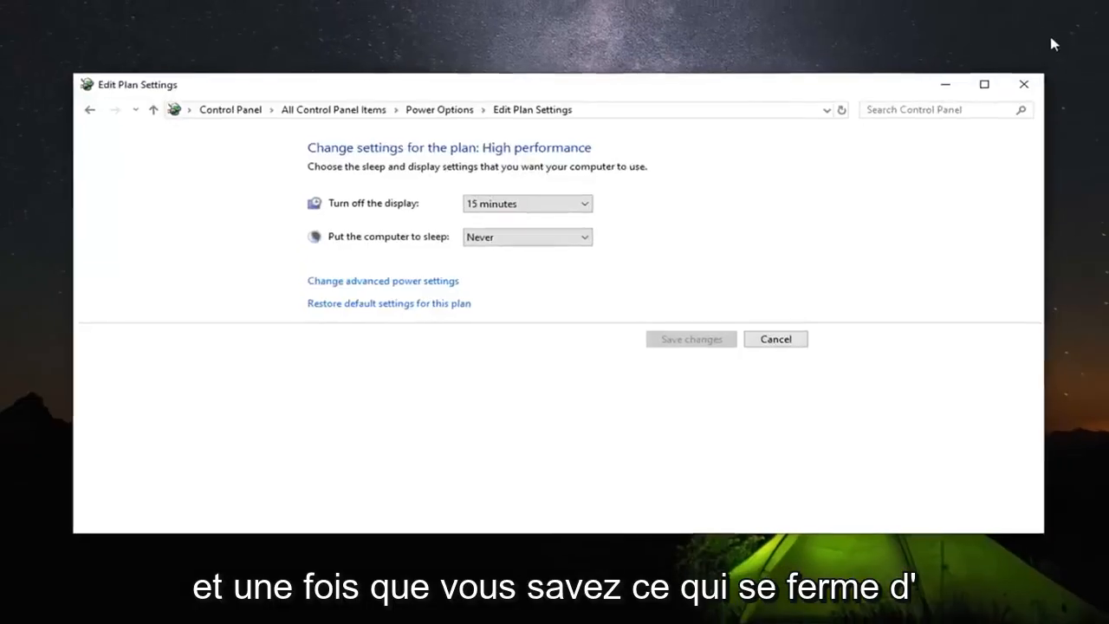
pyautogui.click(18, 610)
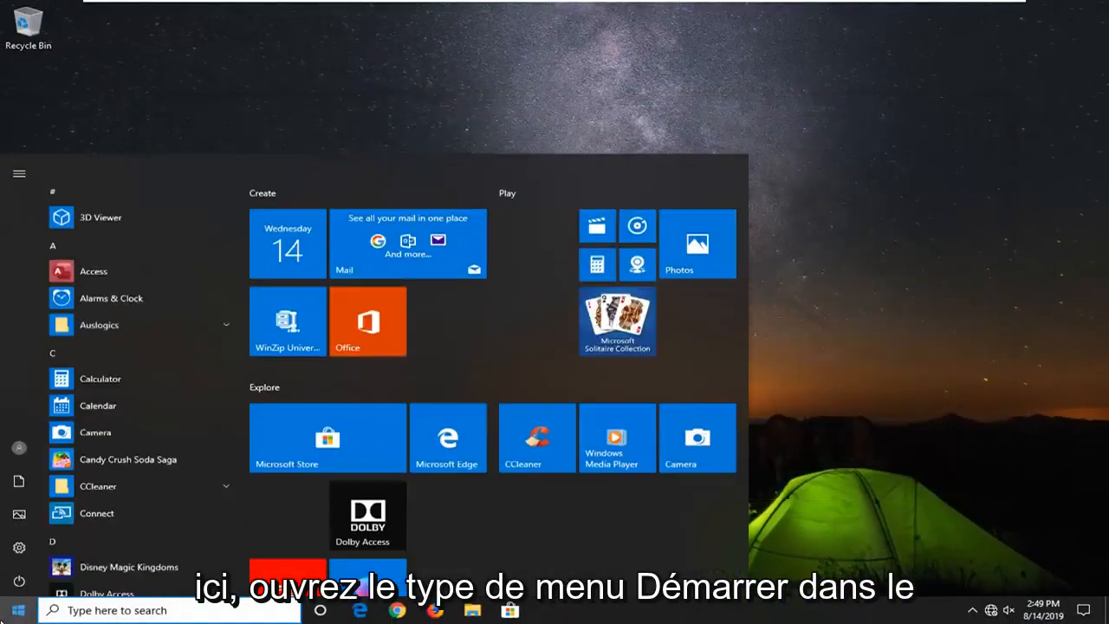
pyautogui.write('device manag')
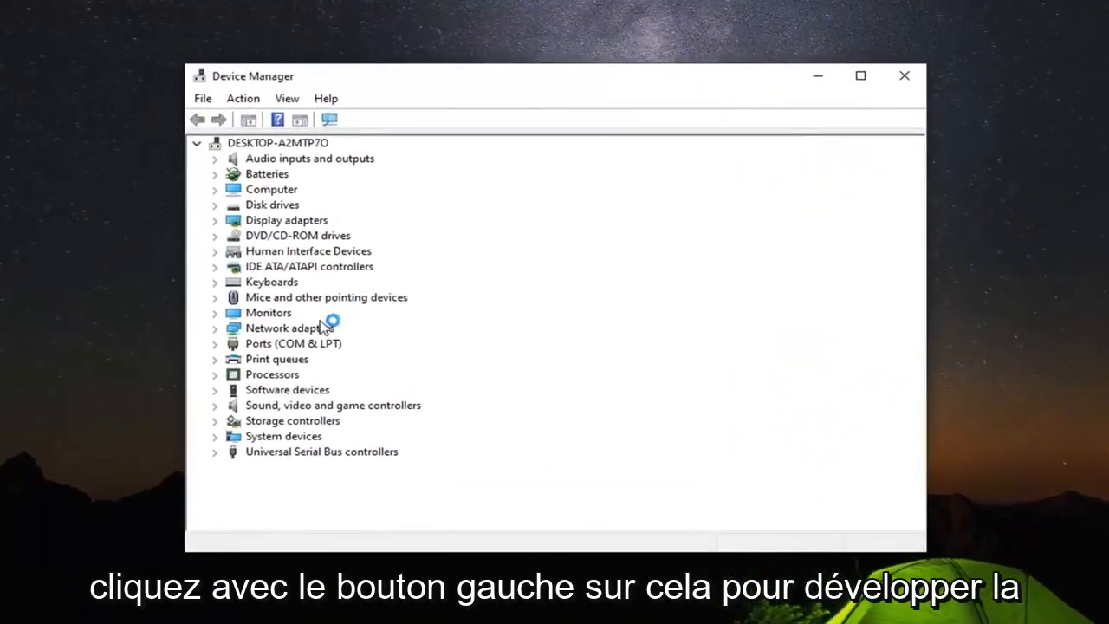
# Step: Bring up Power Management in the Intel 82574L network adapter's properties
pyautogui.click(289, 328)
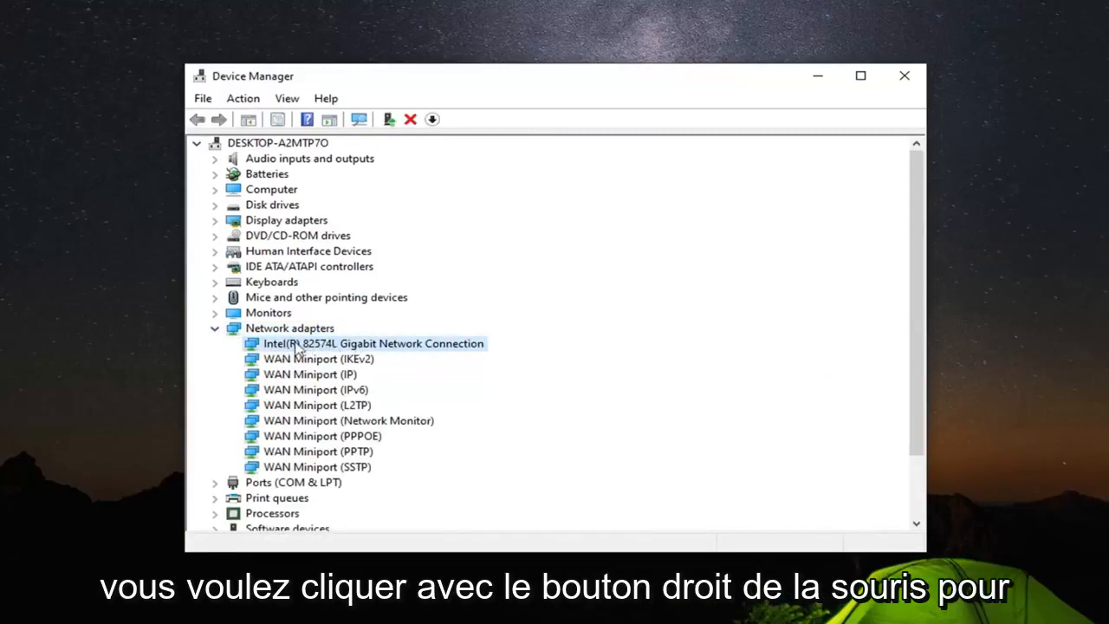
pyautogui.rightClick(372, 343)
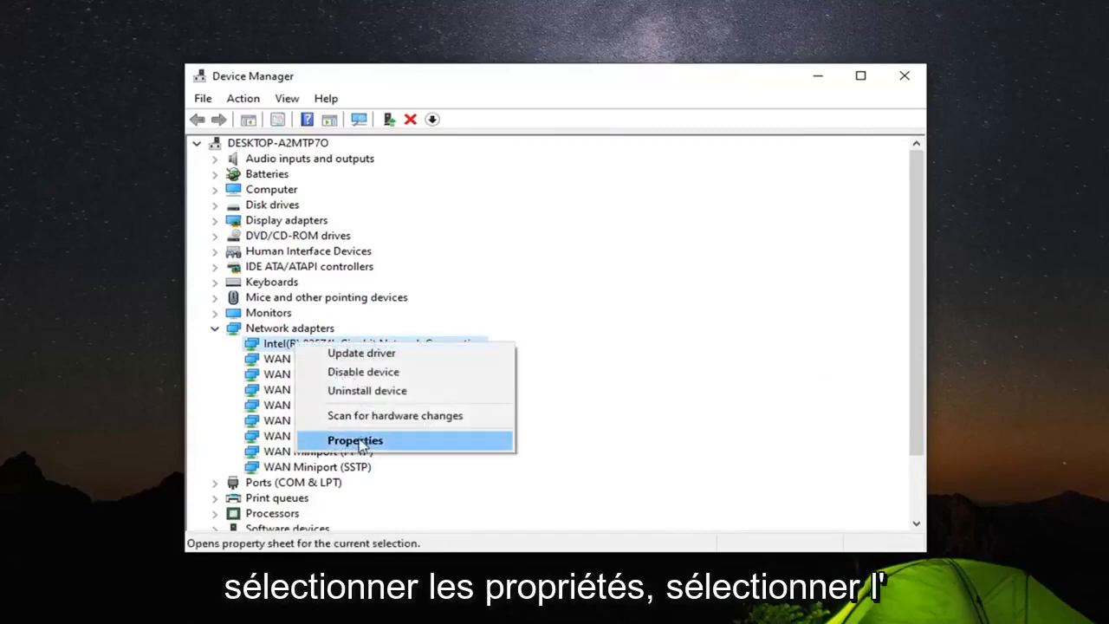
pyautogui.click(354, 441)
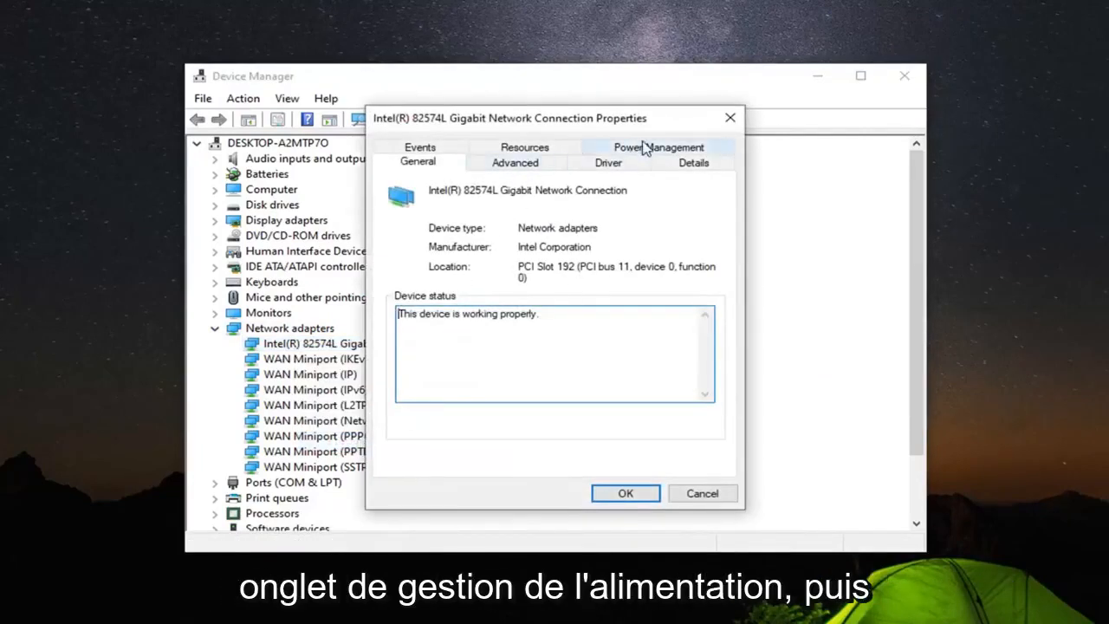
pyautogui.click(658, 145)
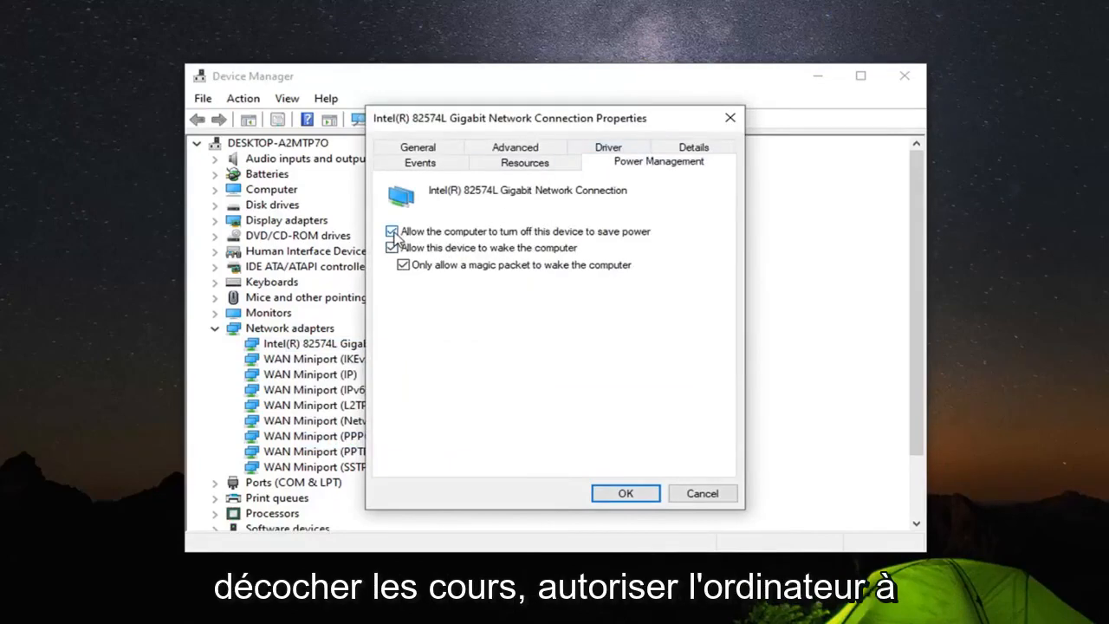
# Step: Uncheck 'Allow the computer to turn off this device' and confirm with OK
pyautogui.click(392, 232)
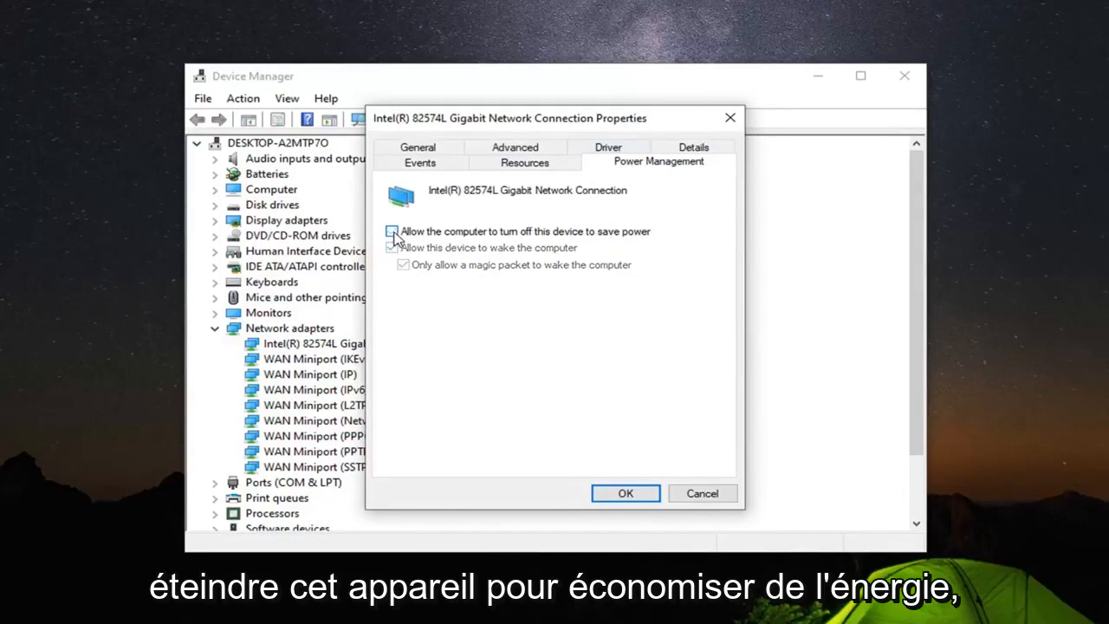
pyautogui.click(391, 233)
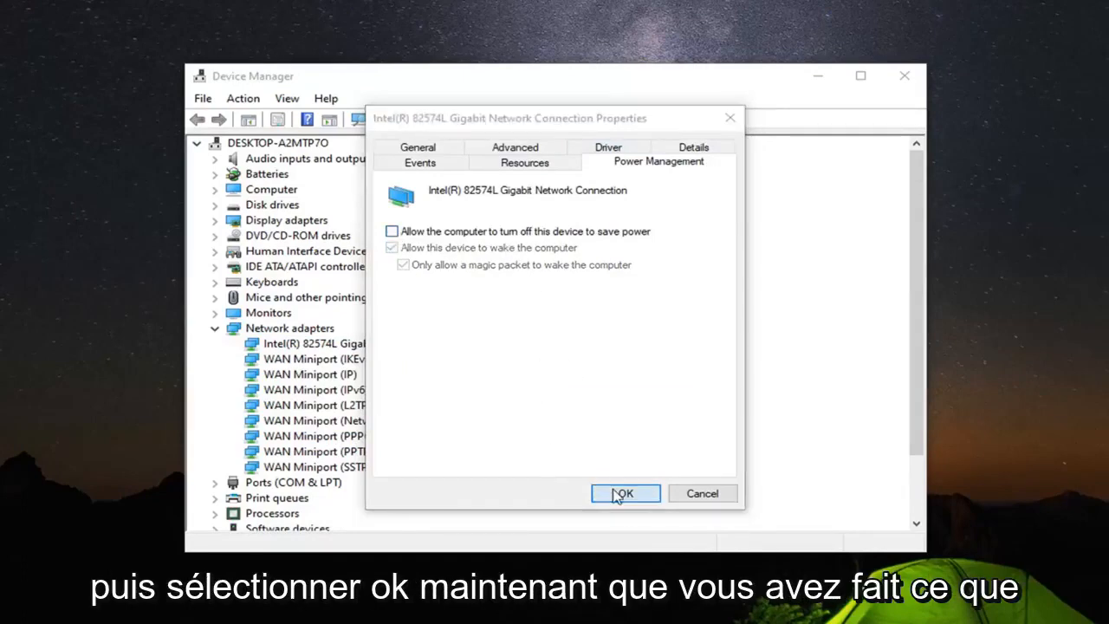
pyautogui.click(624, 492)
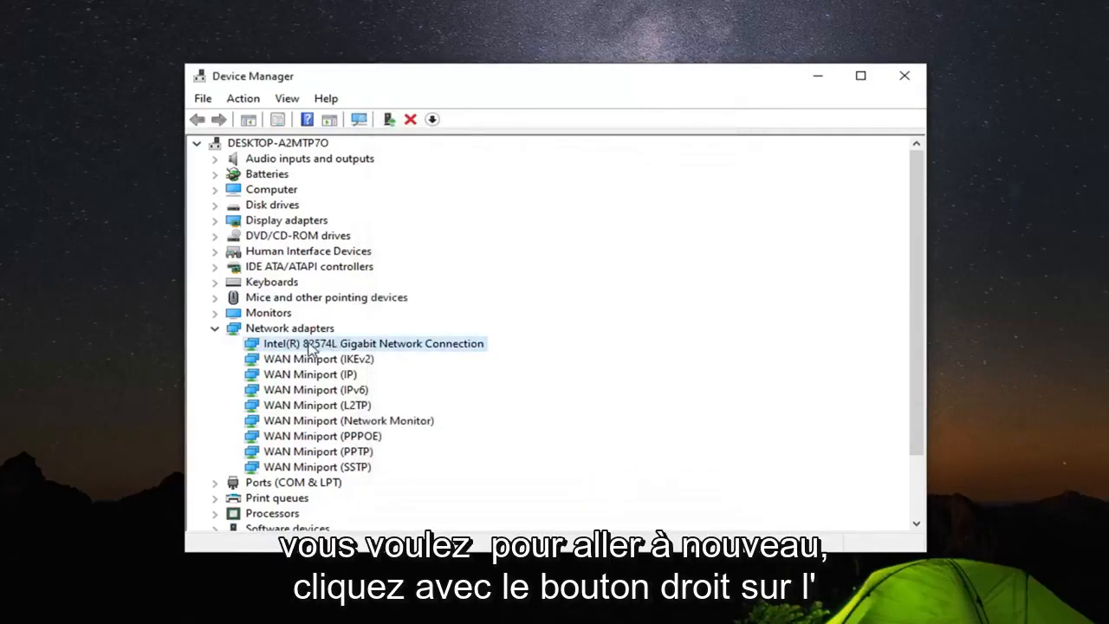
pyautogui.rightClick(372, 343)
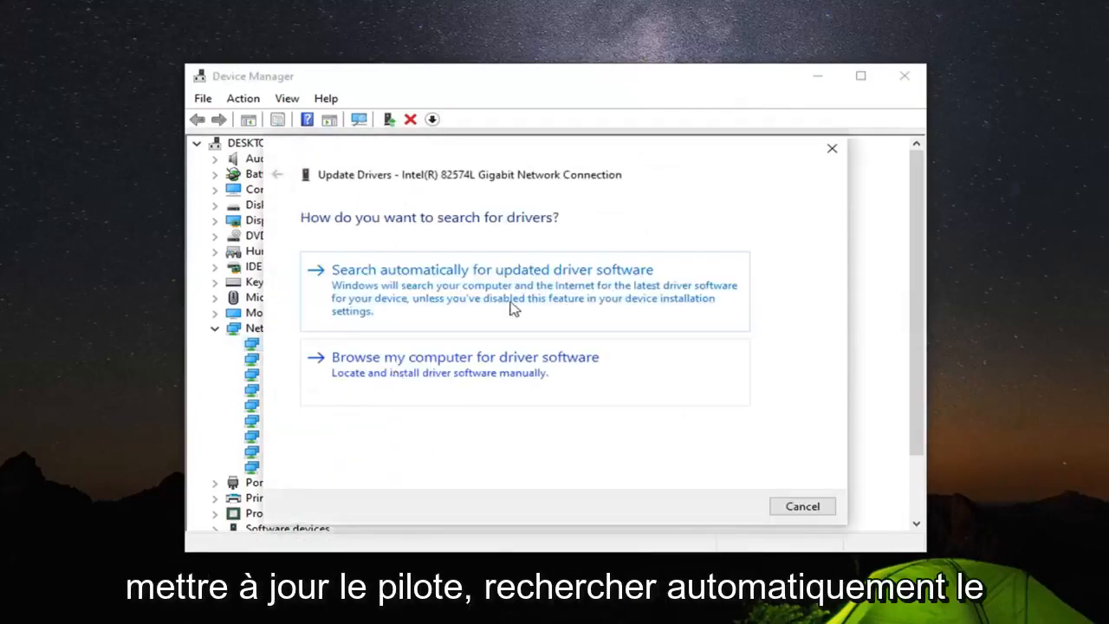
pyautogui.click(492, 271)
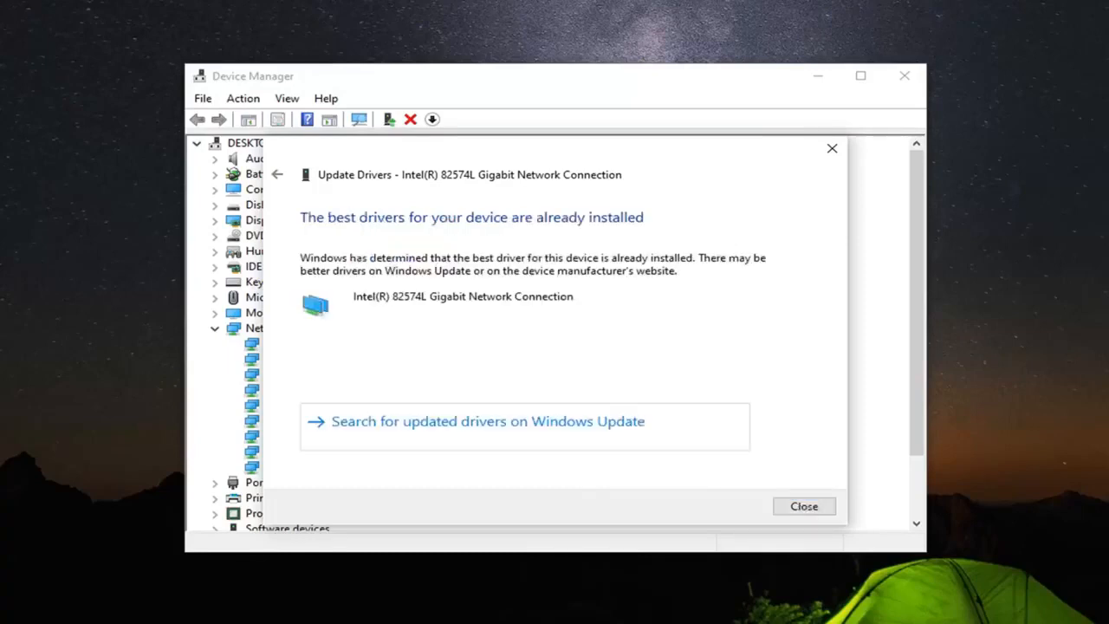
pyautogui.moveTo(693, 237)
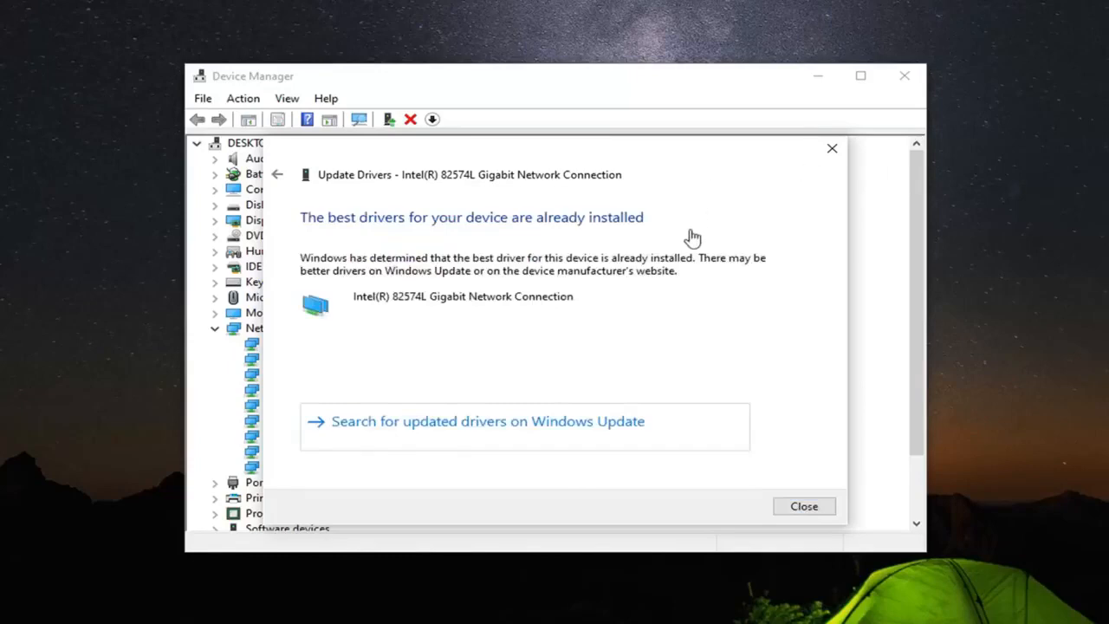
pyautogui.moveTo(598, 296)
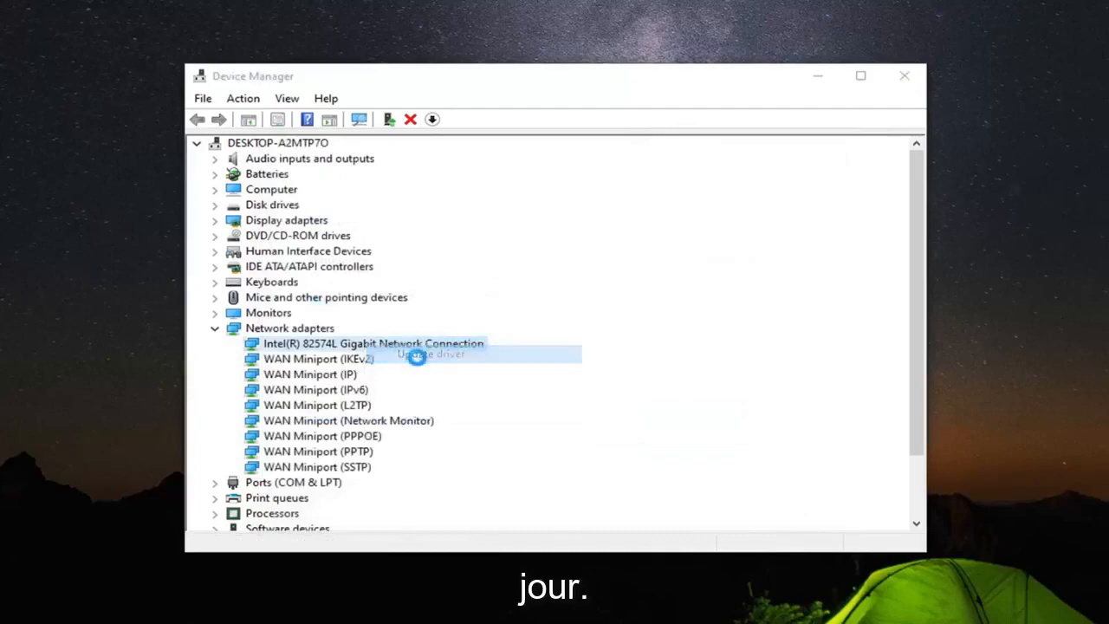
# Step: Update the driver by picking Intel 82574L Gigabit Network Connection from the compatible drivers list
pyautogui.click(430, 353)
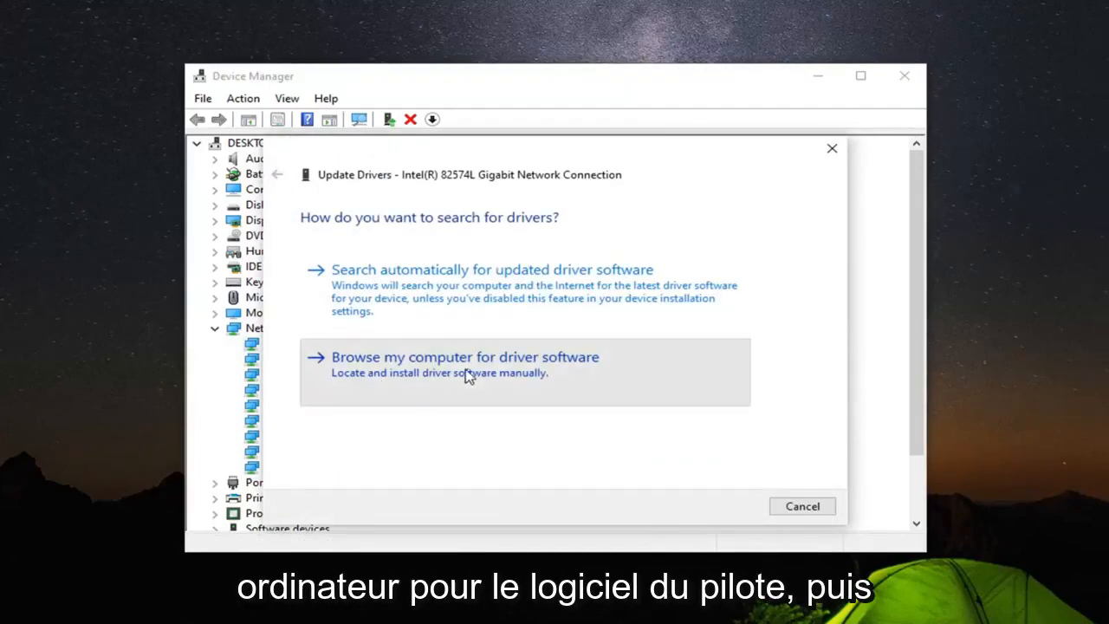
pyautogui.click(464, 357)
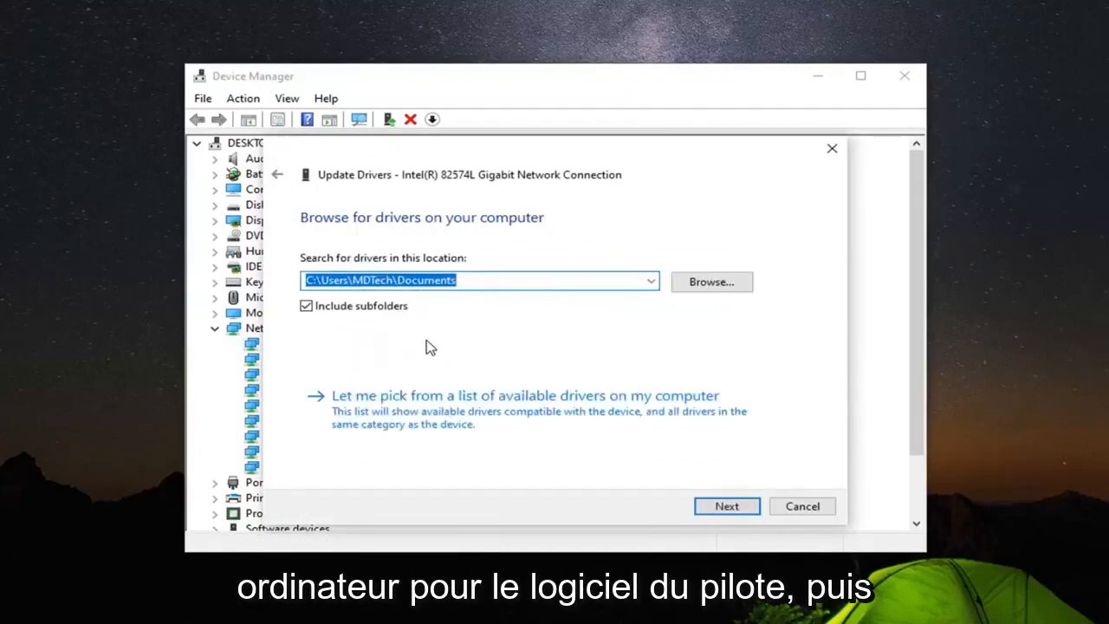
pyautogui.moveTo(444, 421)
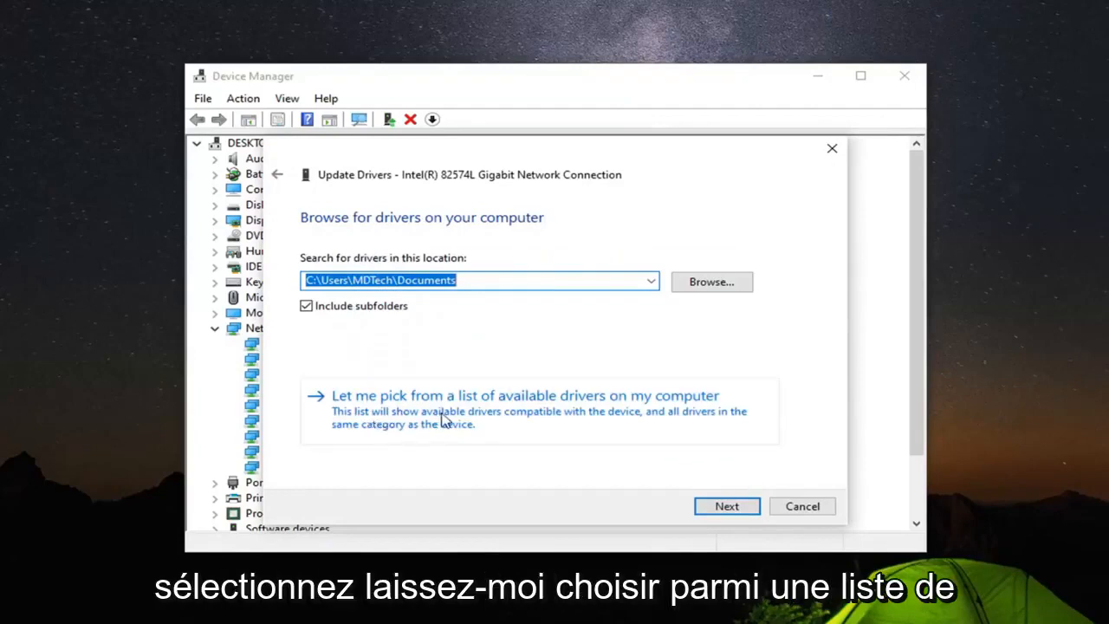
pyautogui.click(523, 395)
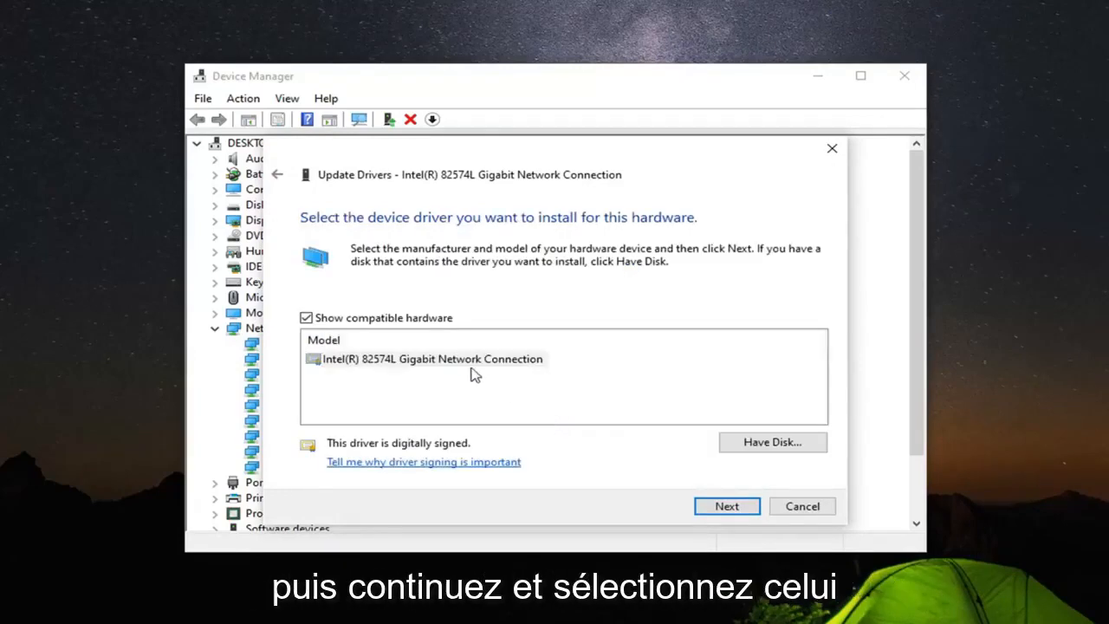
pyautogui.click(433, 359)
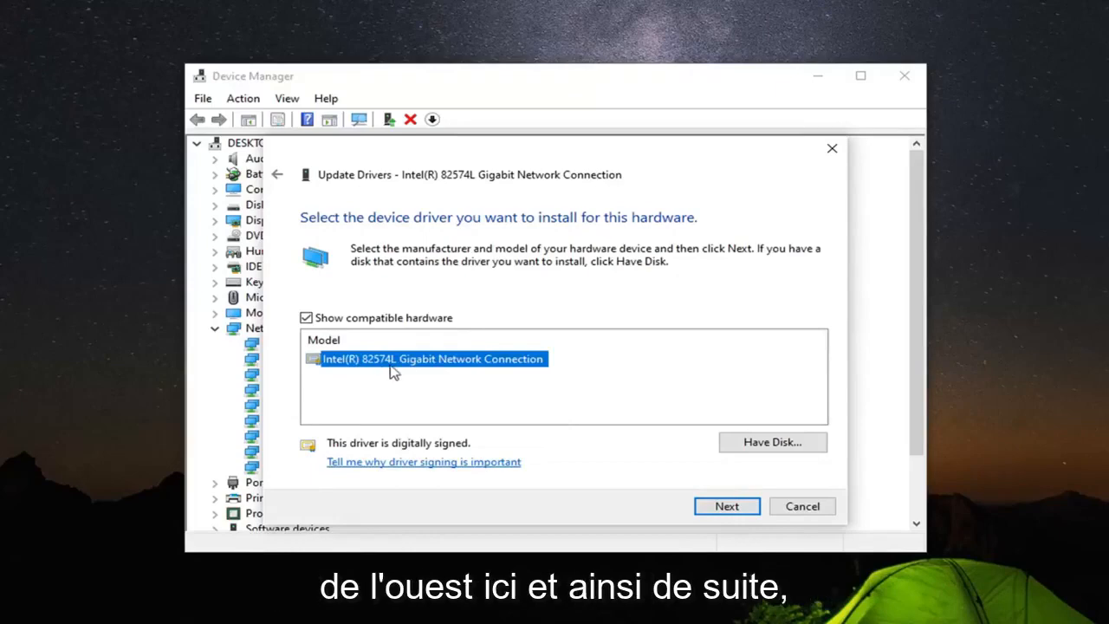
pyautogui.click(727, 506)
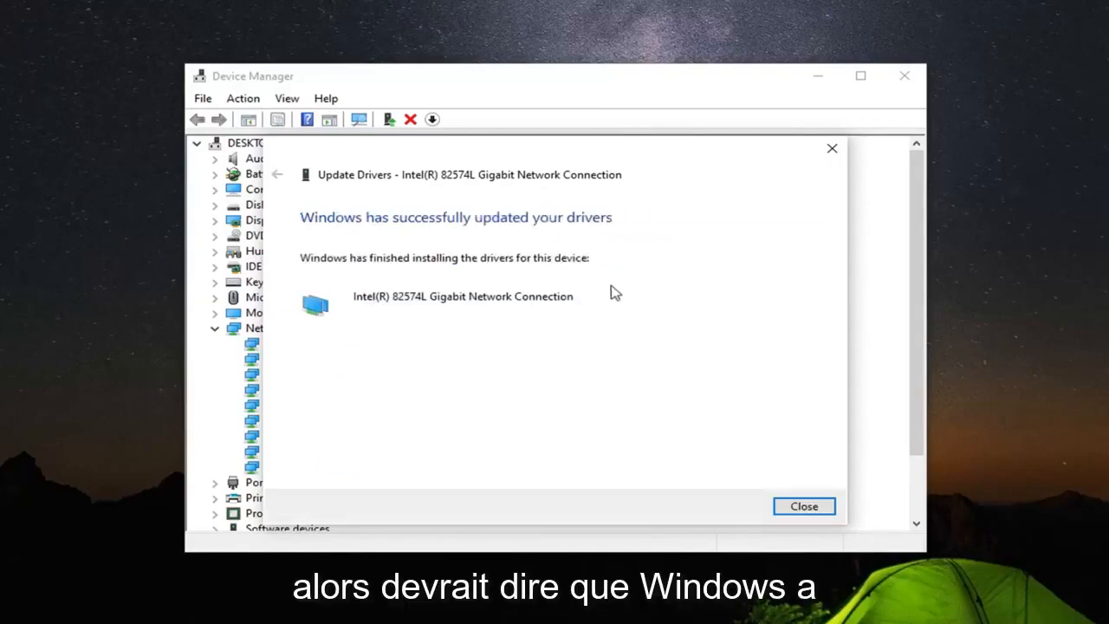
pyautogui.moveTo(371, 260)
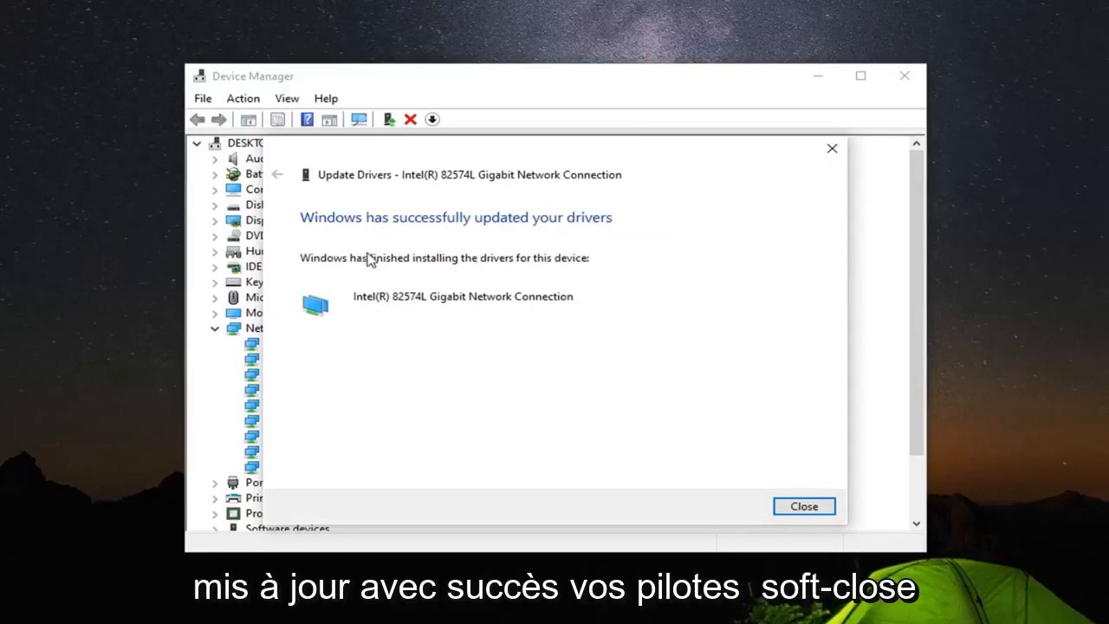
# Step: Dismiss the driver update success message and close Device Manager
pyautogui.click(803, 506)
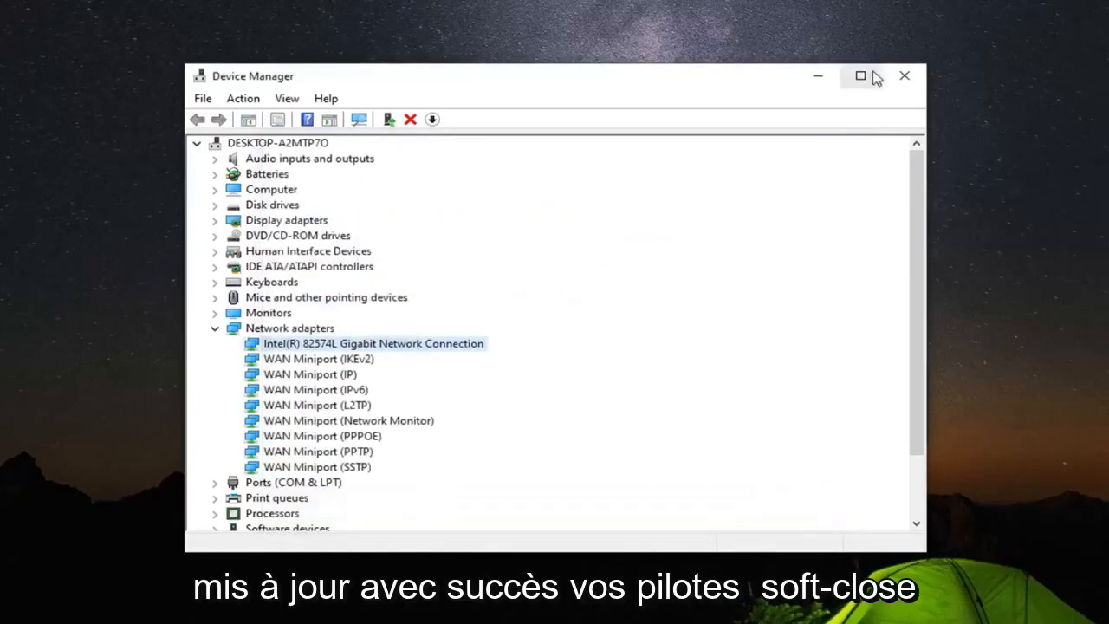
pyautogui.click(905, 76)
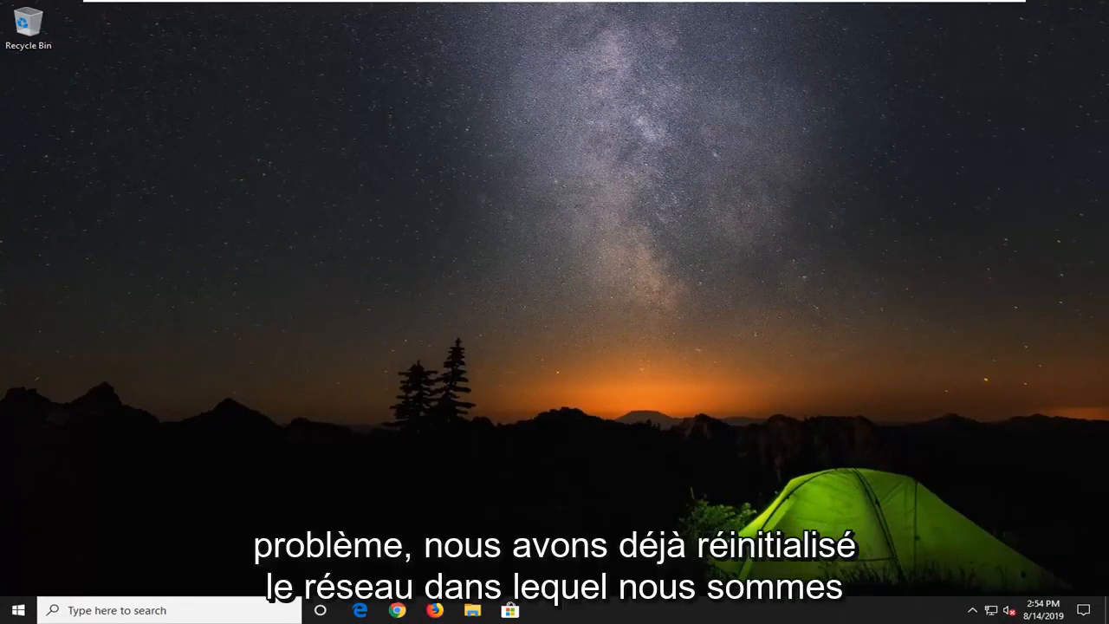
pyautogui.moveTo(461, 350)
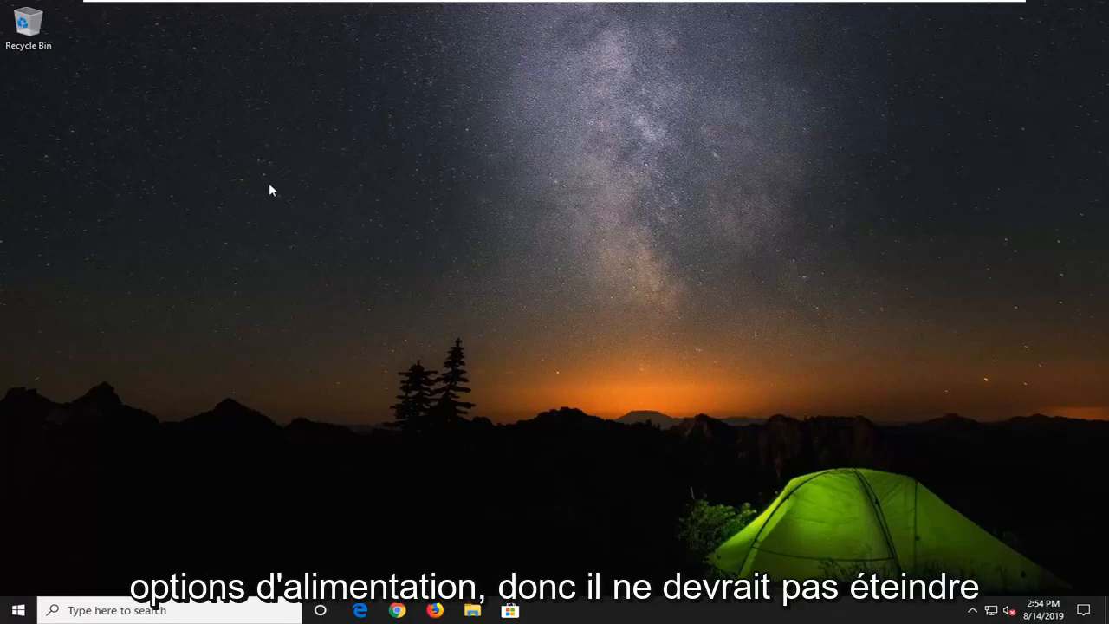
pyautogui.moveTo(382, 270)
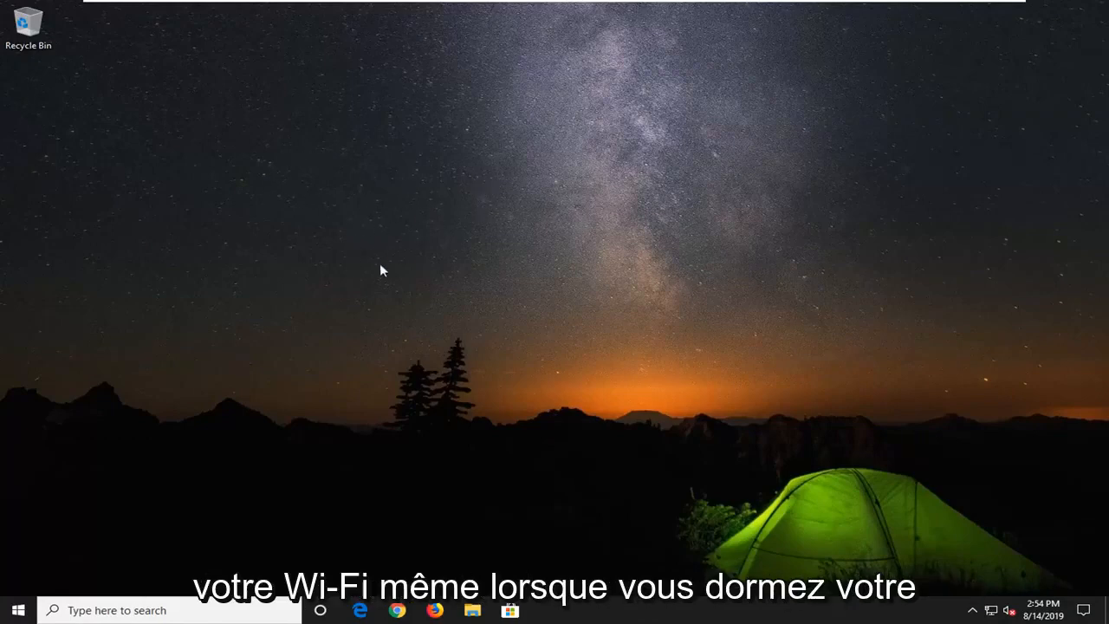